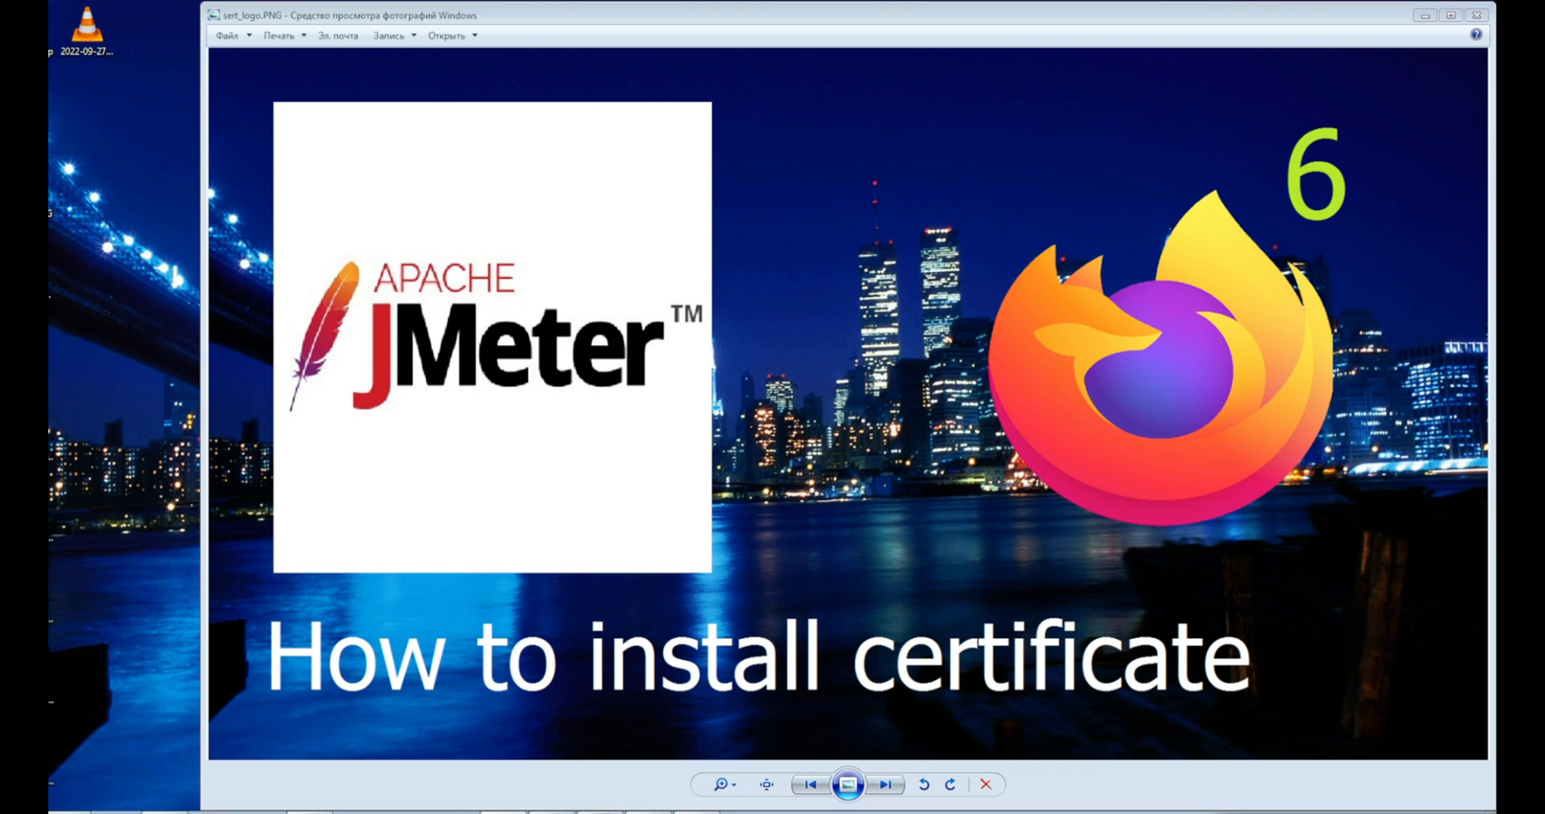
pyautogui.moveTo(901, 804)
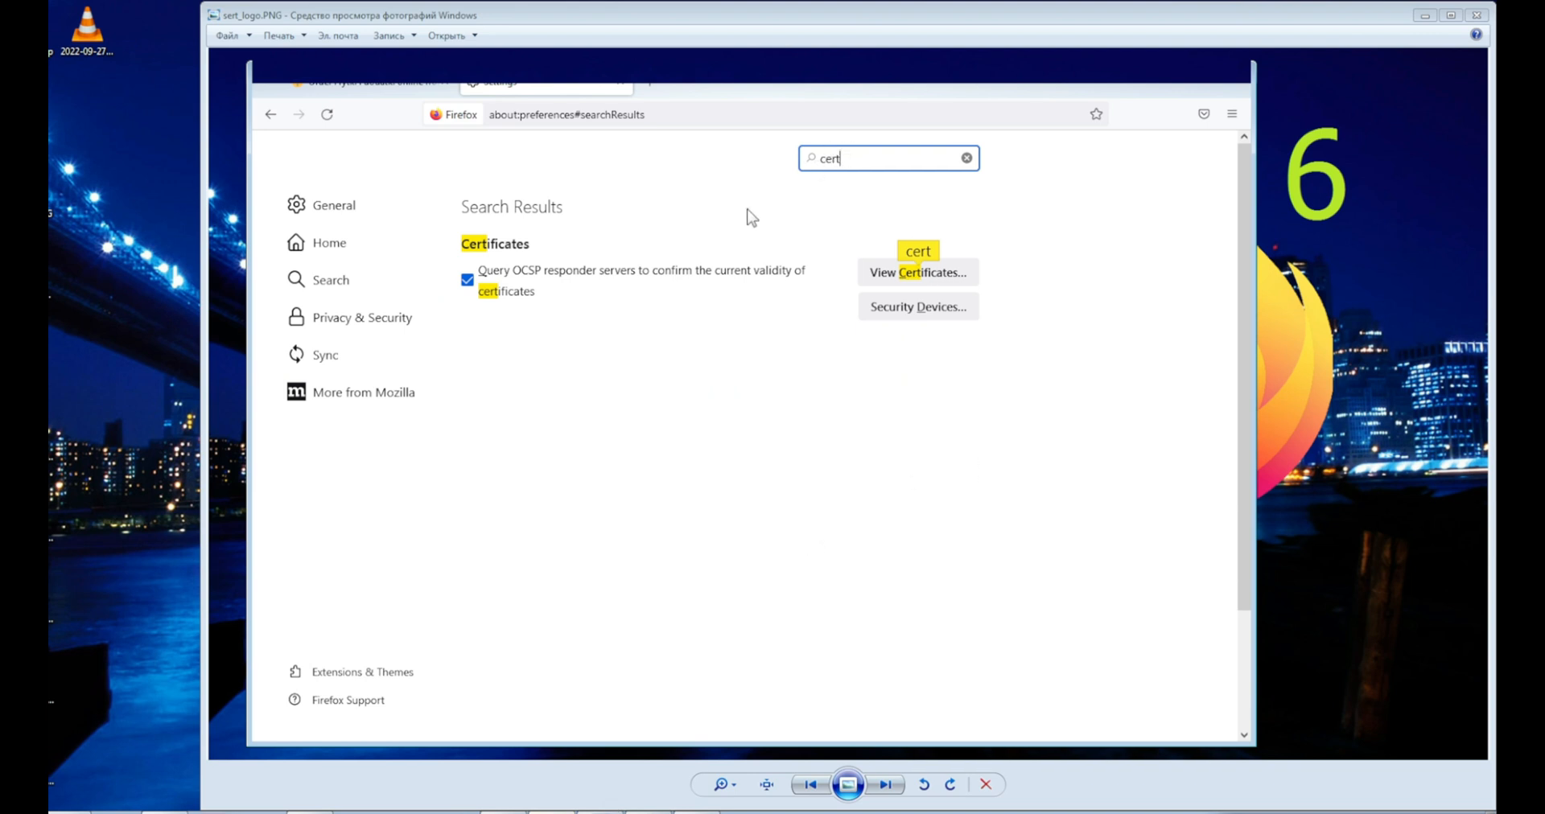
pyautogui.moveTo(931, 301)
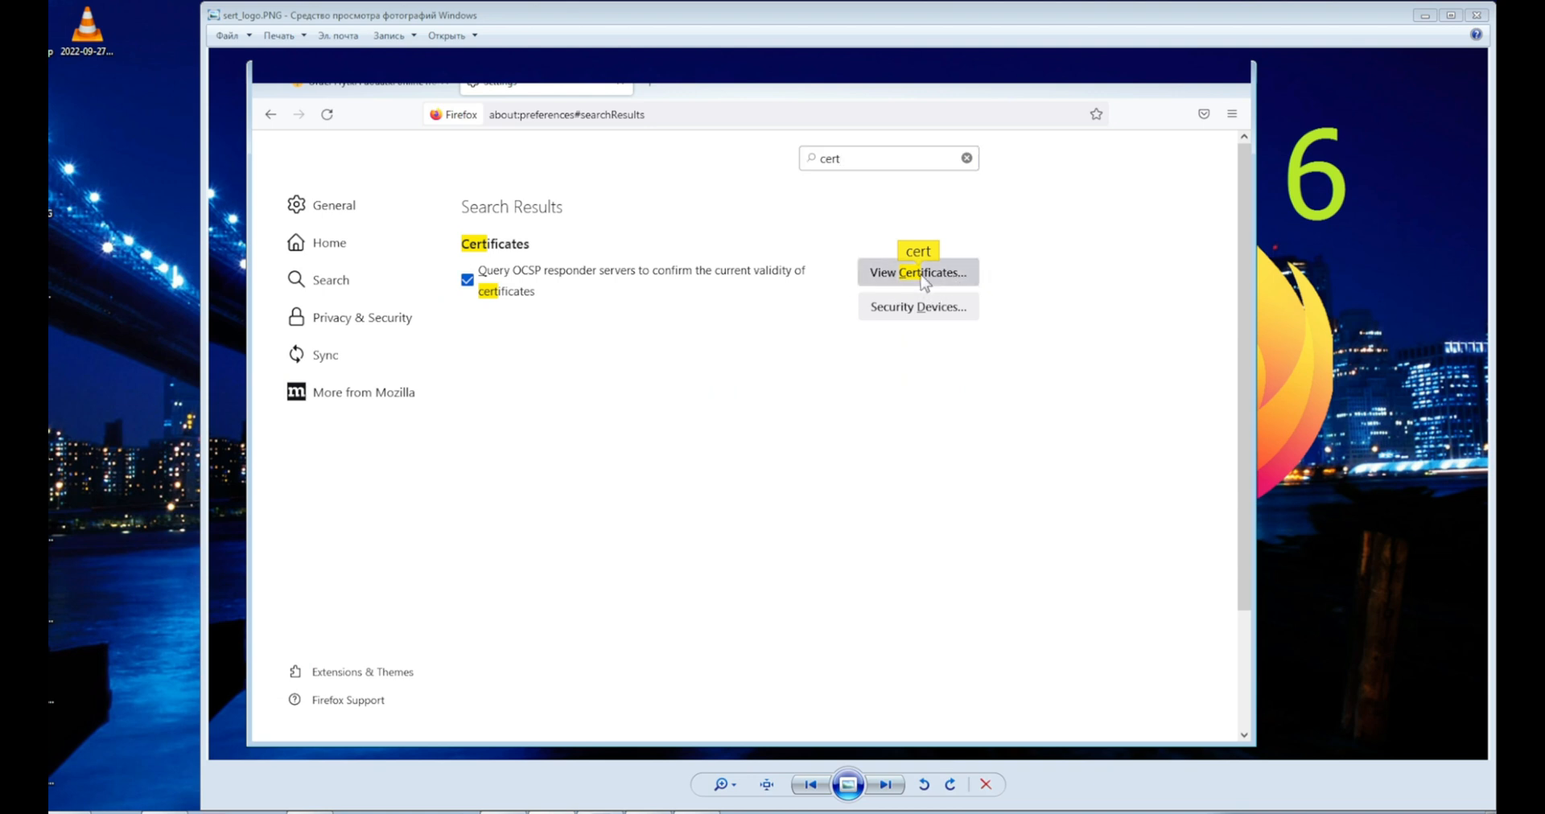
# Step: View Certificates from the 'cert' settings search, landing on the Authorities list
pyautogui.click(917, 272)
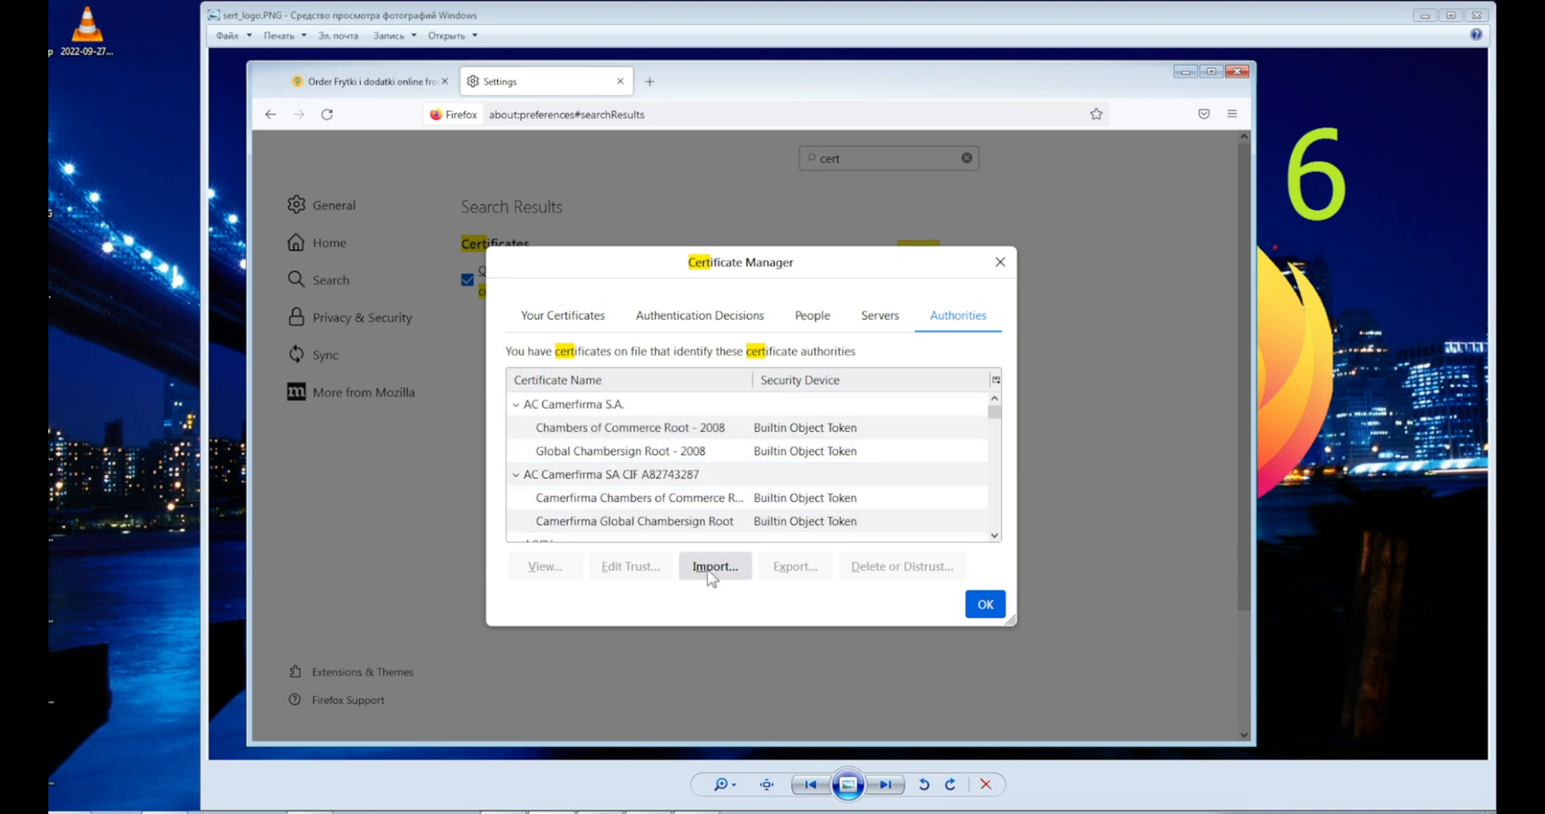
# Step: Import ApacheJMeterTemporaryRootCA.crt from apache-jmeter-5.5/bin as an authority certificate
pyautogui.click(714, 566)
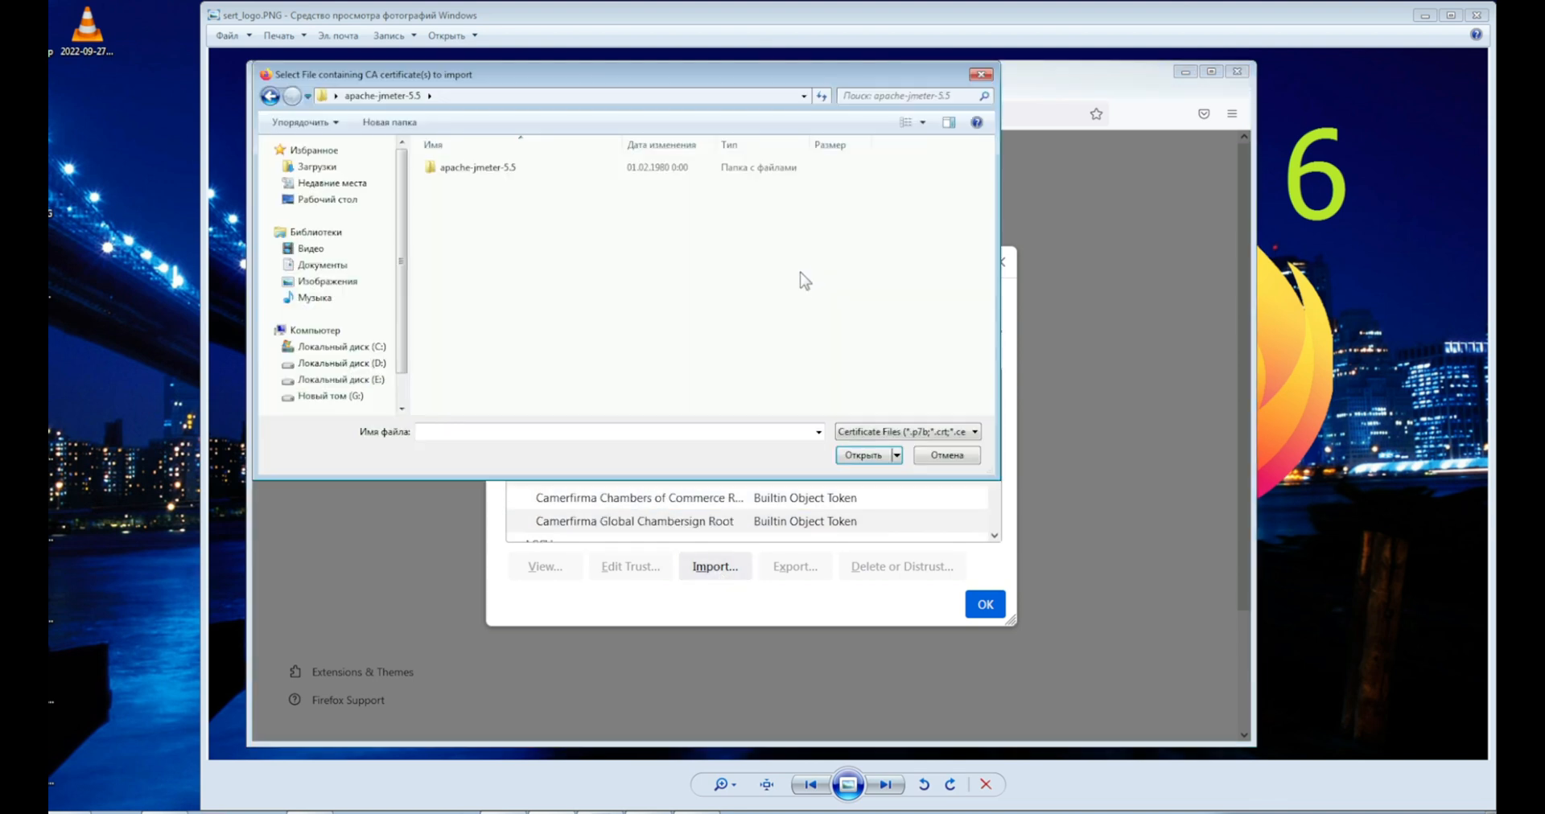
pyautogui.moveTo(866, 271)
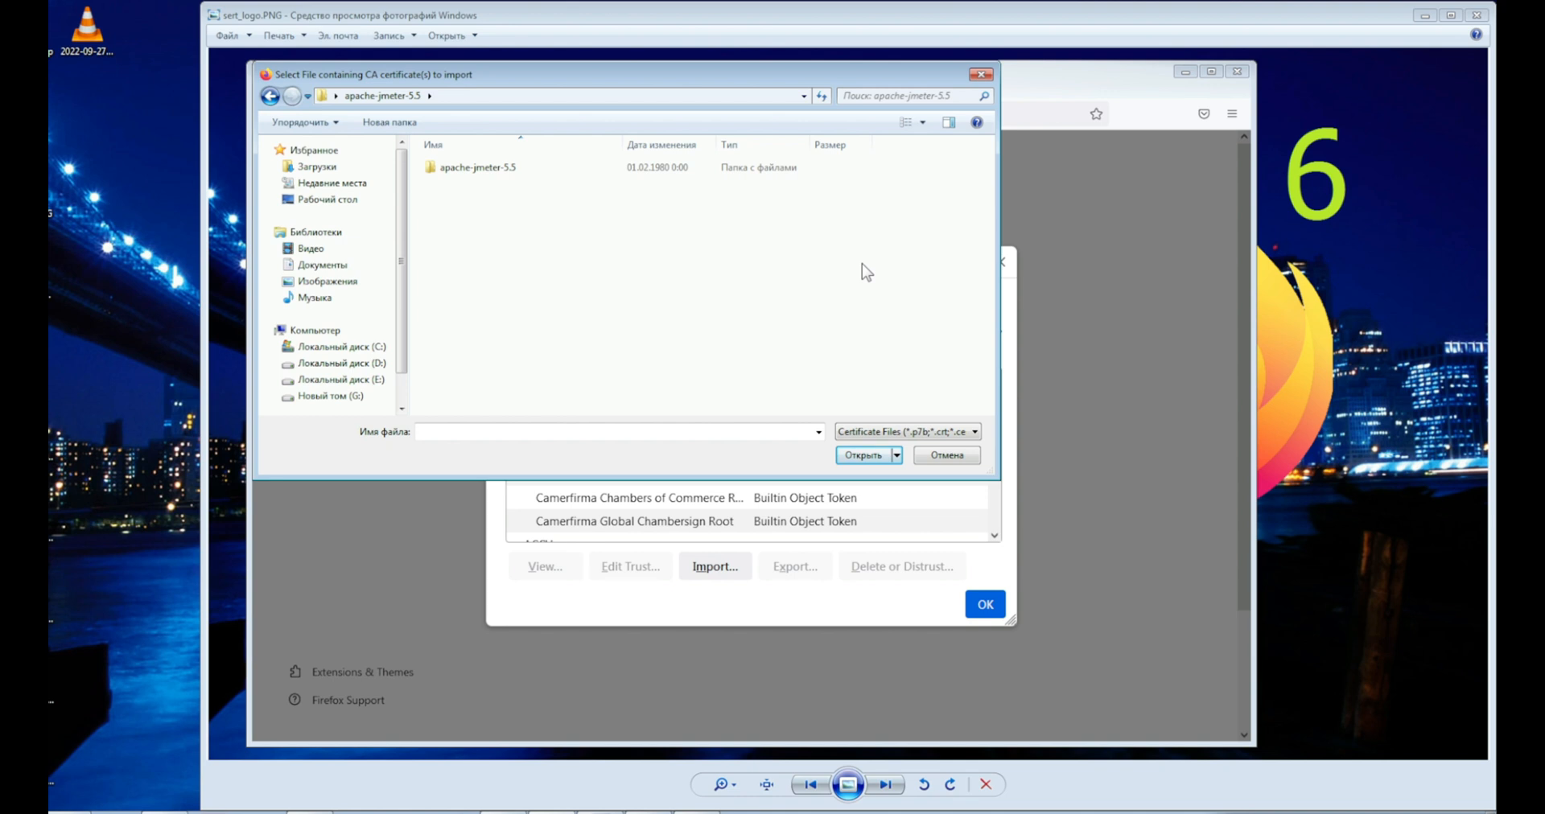
pyautogui.doubleClick(475, 166)
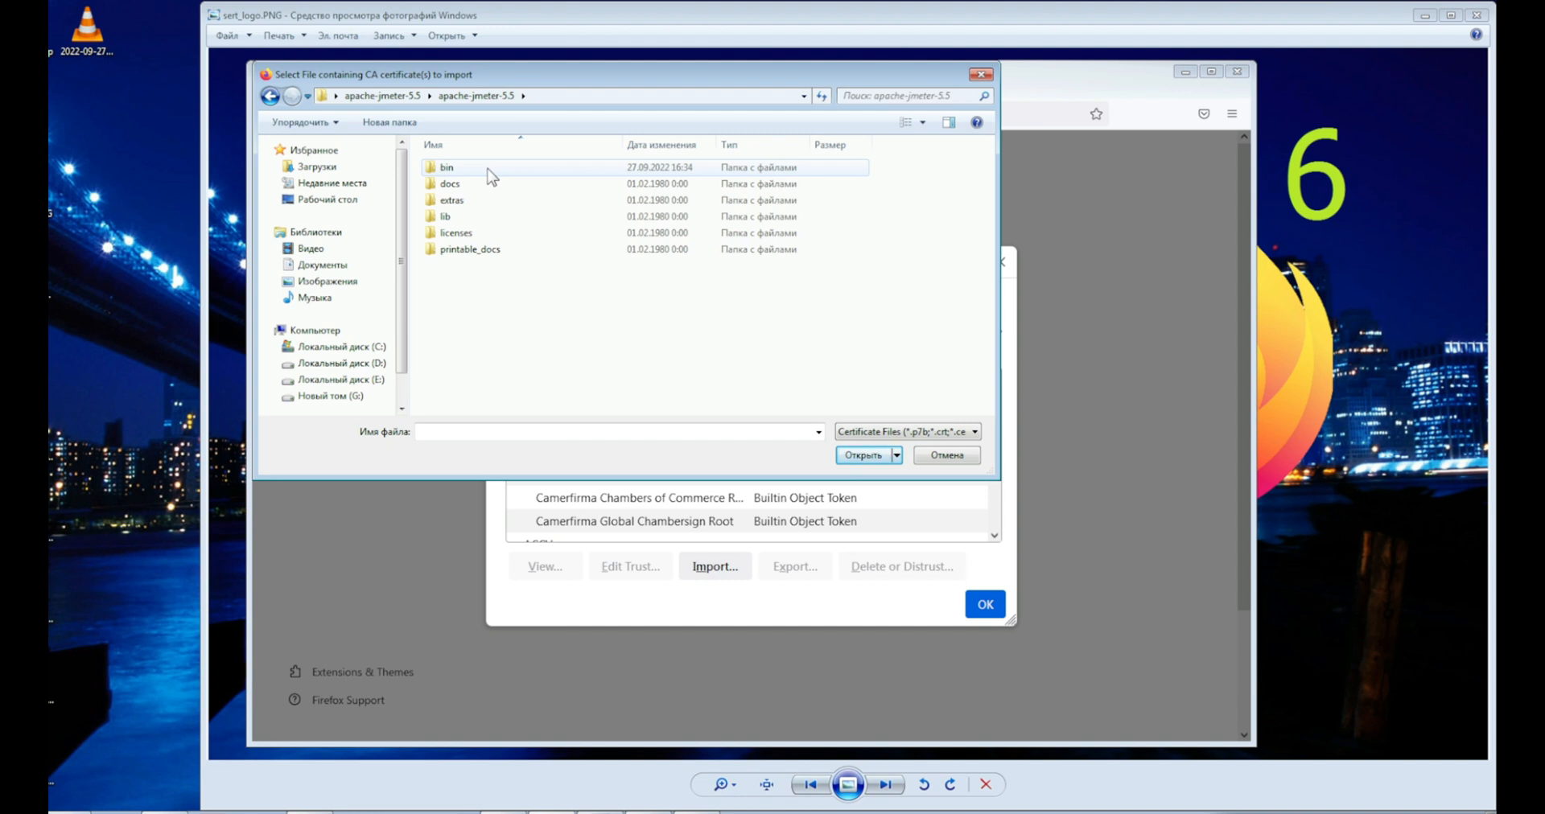
pyautogui.doubleClick(445, 166)
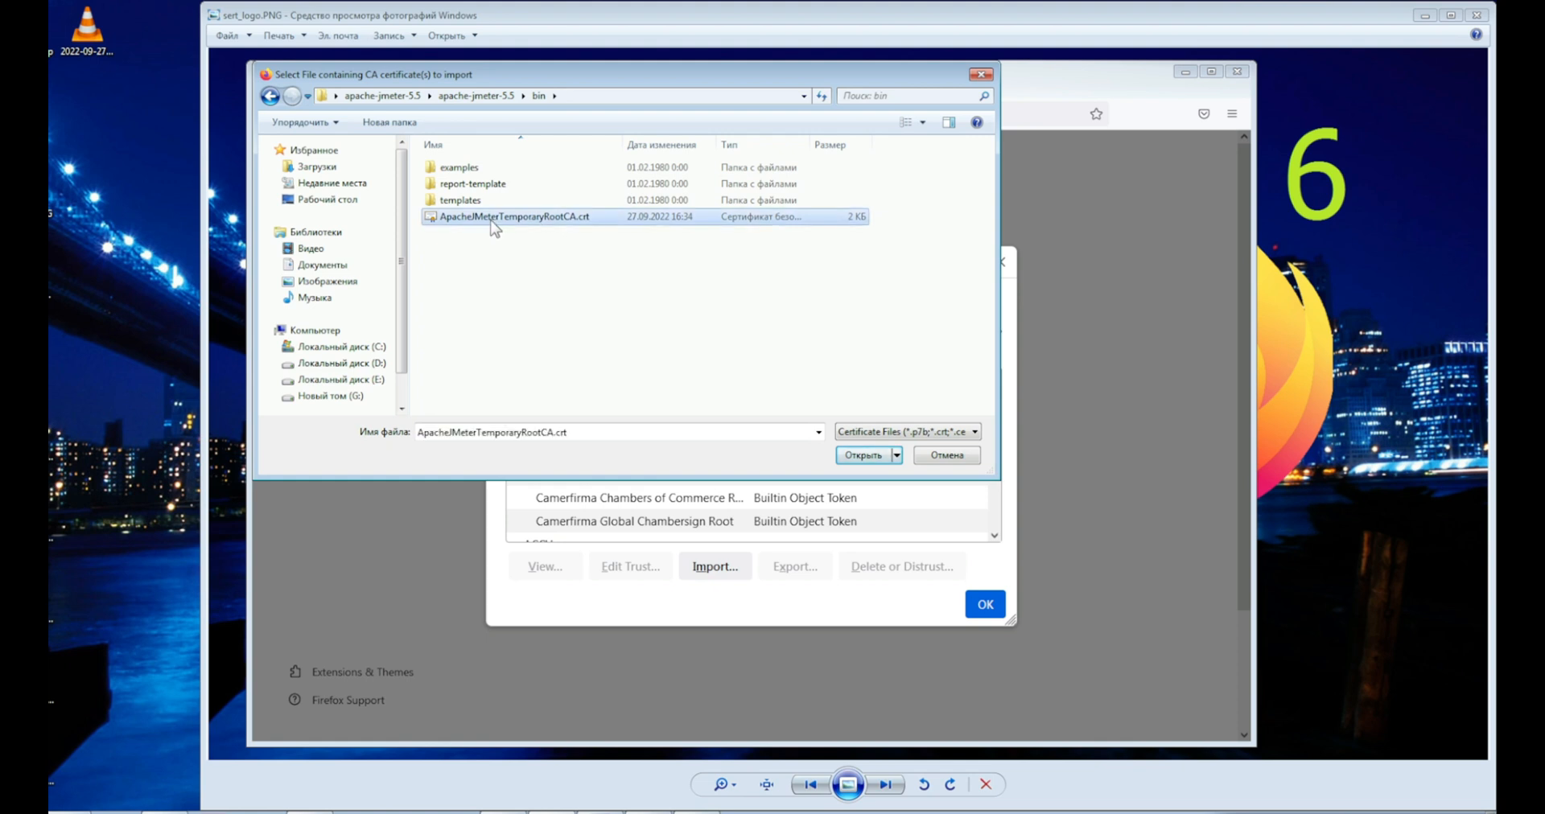
pyautogui.click(862, 454)
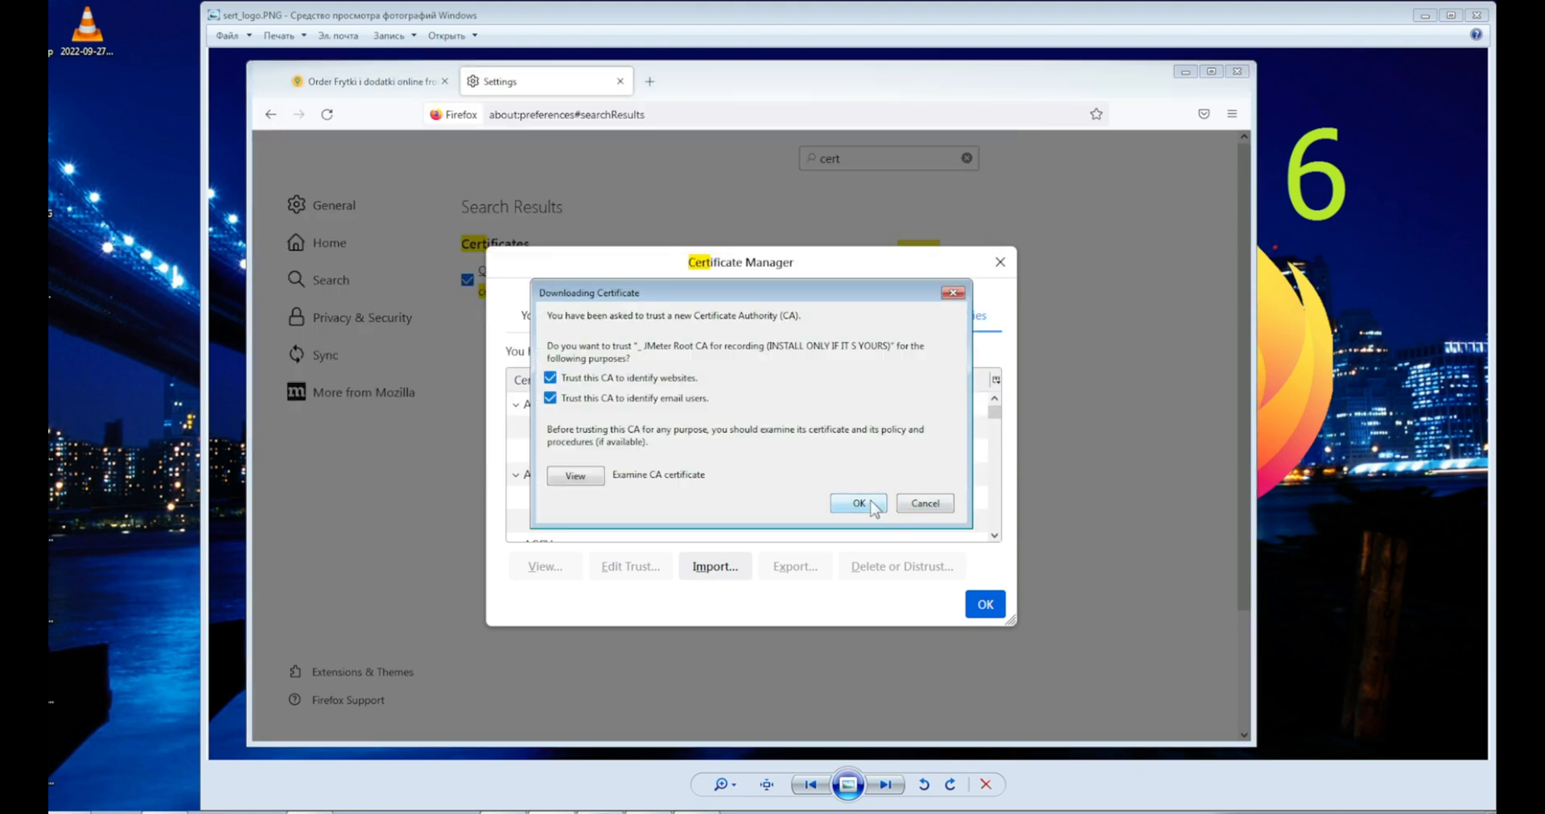
# Step: Trust the JMeter root CA for websites and email, then confirm and leave the Certificate Manager
pyautogui.click(856, 503)
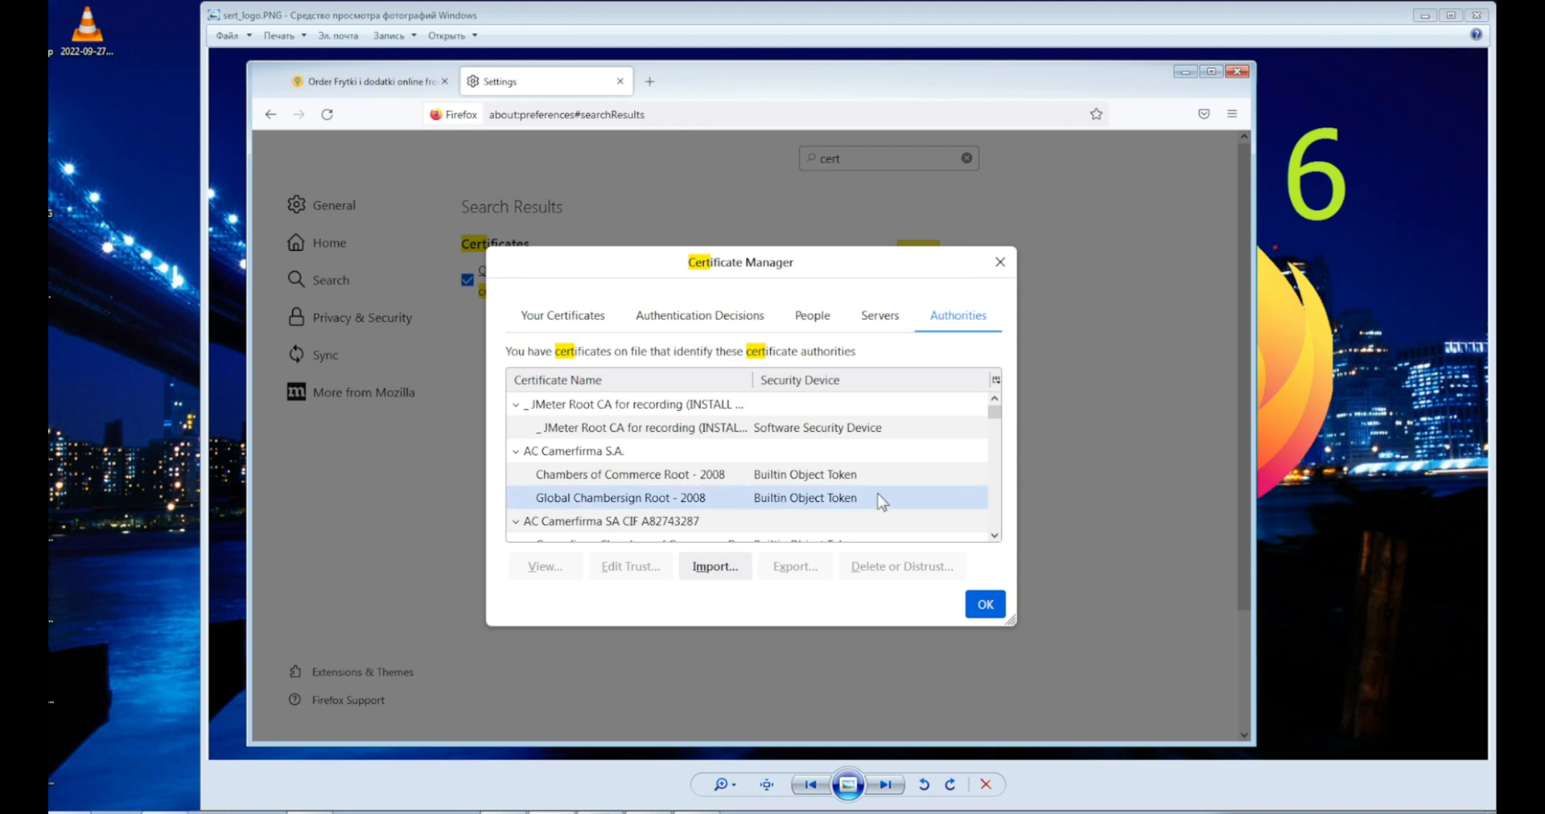
pyautogui.moveTo(984, 605)
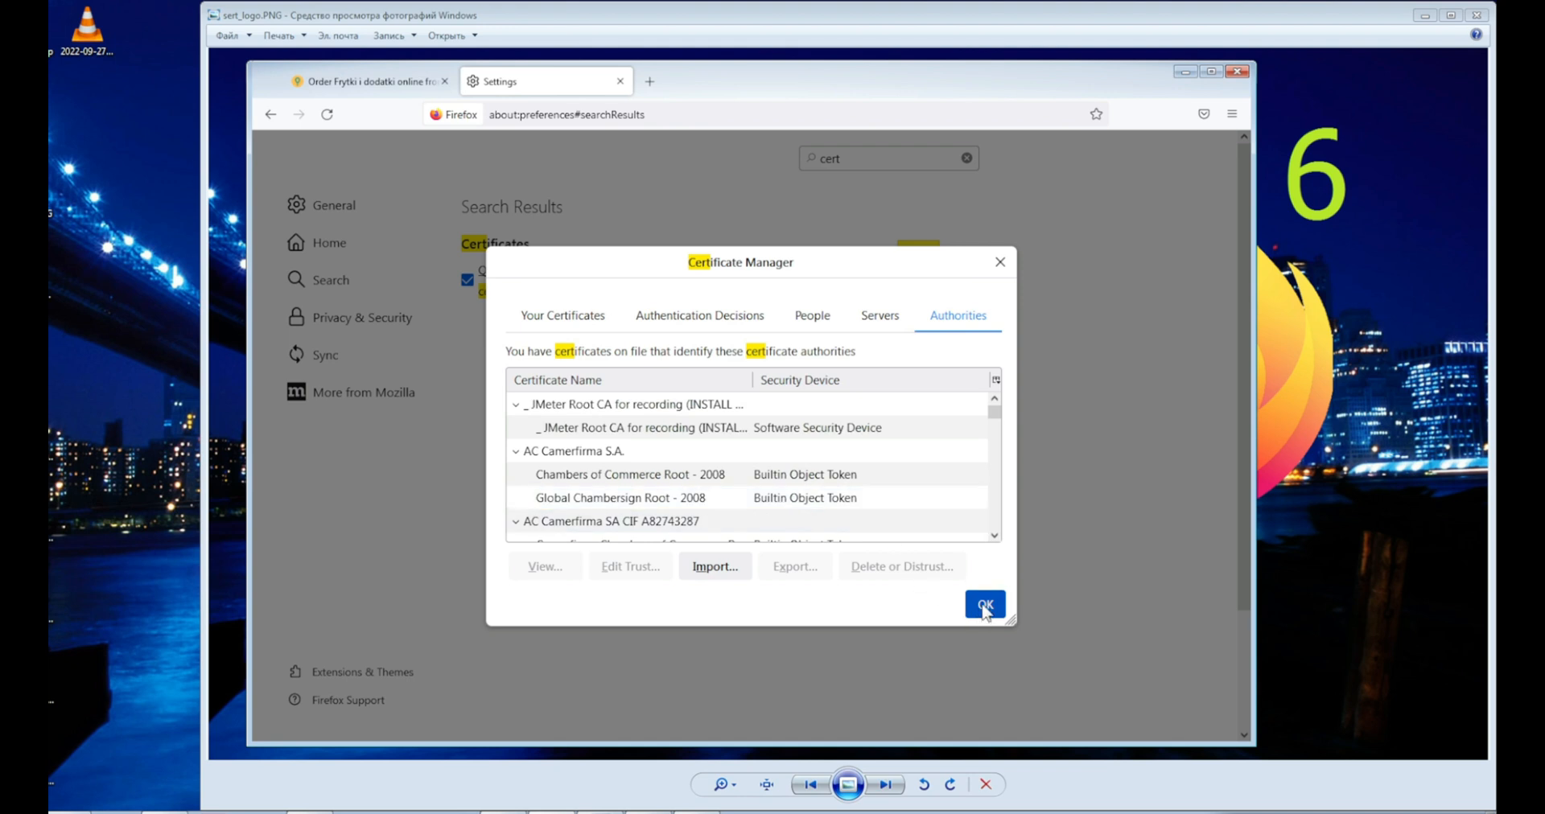
pyautogui.click(983, 604)
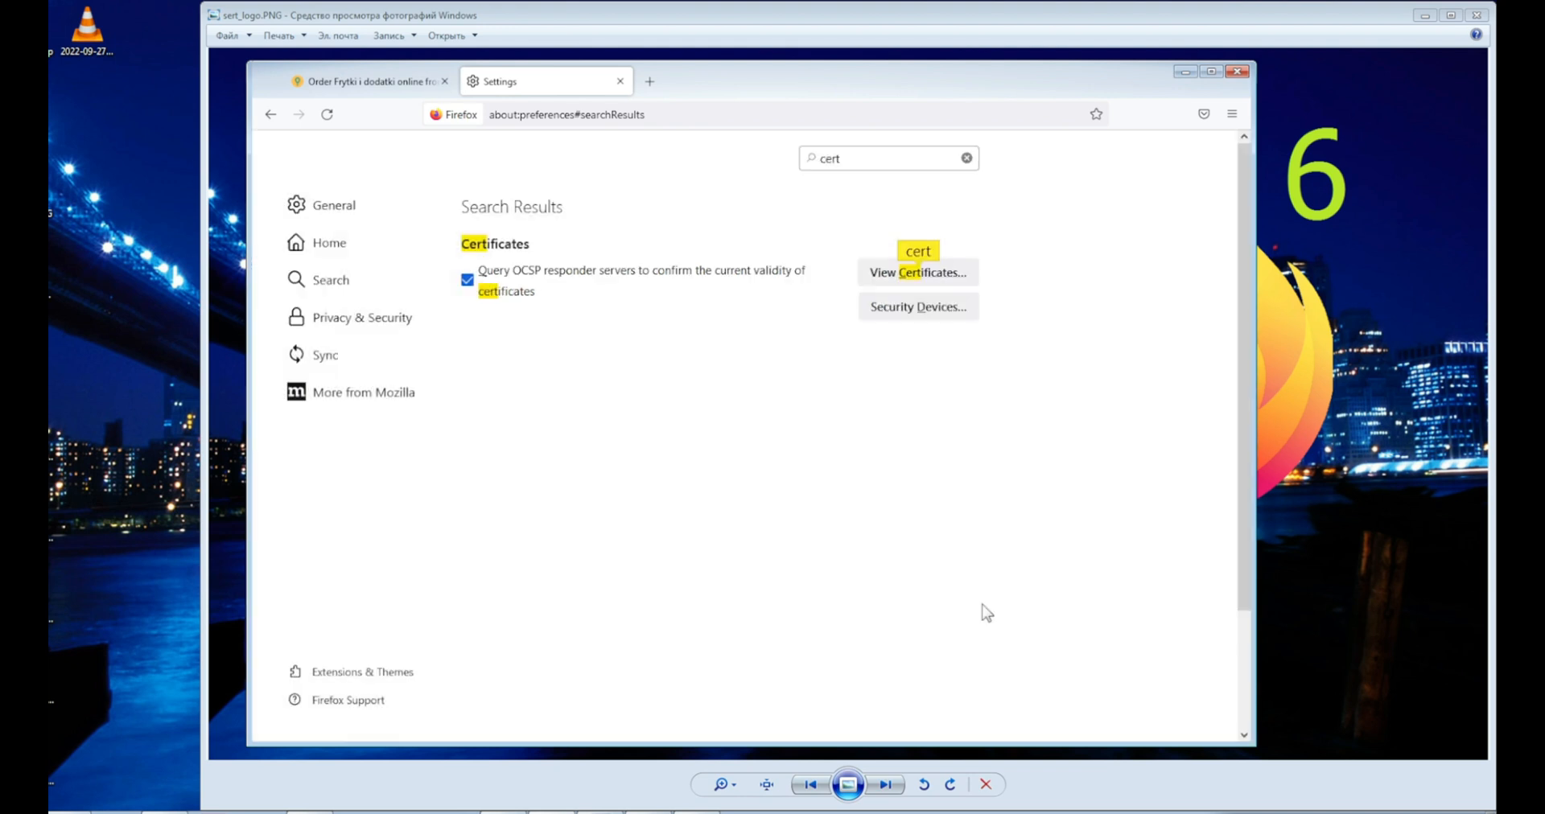